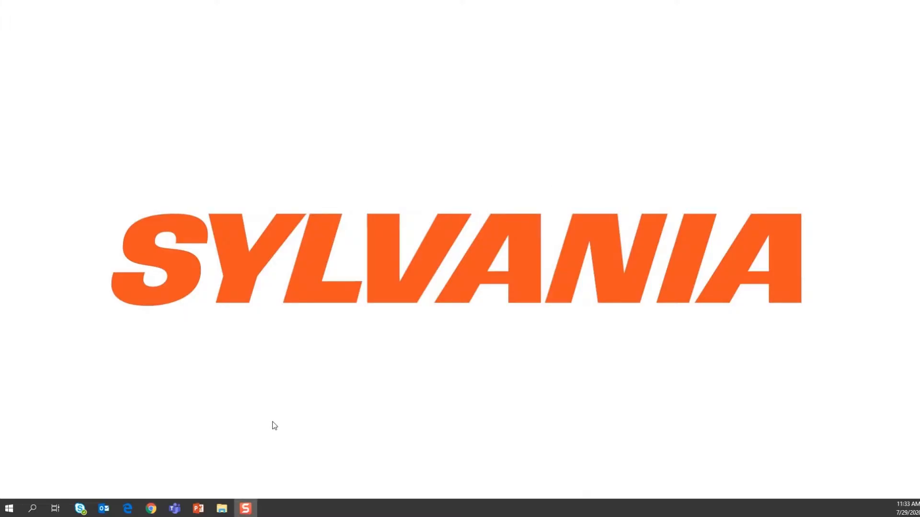
Open File Explorer at This PC to list the C: drive and UNTITLED (F:) card.
click(222, 508)
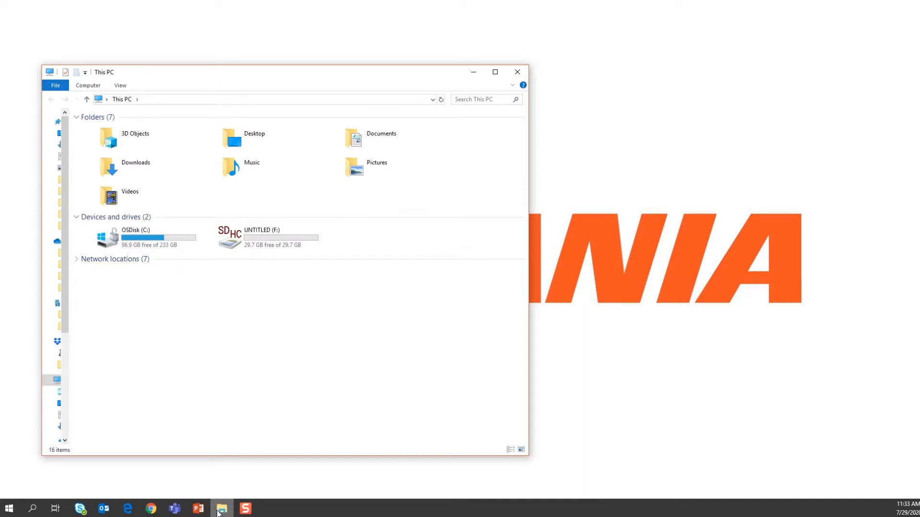
Bring up the Format dialog for UNTITLED (F:), showing FAT32 with 32 KB units.
click(261, 237)
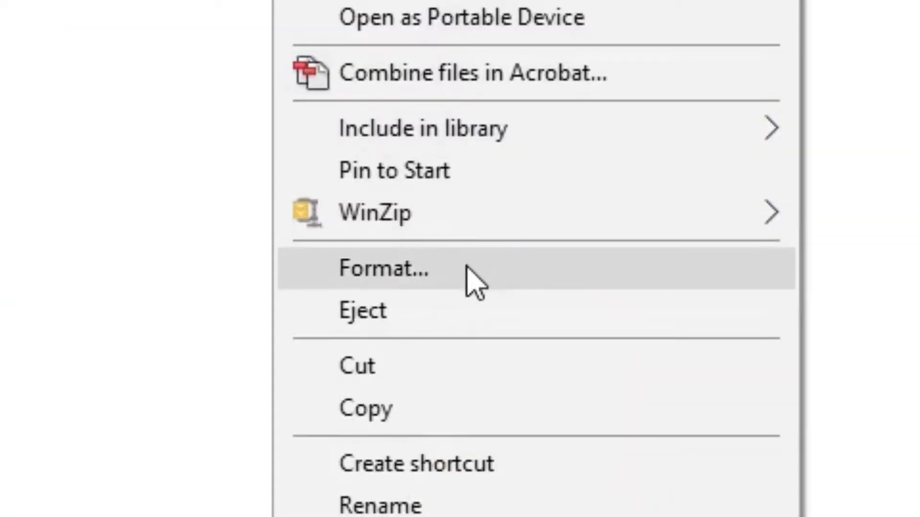
click(384, 268)
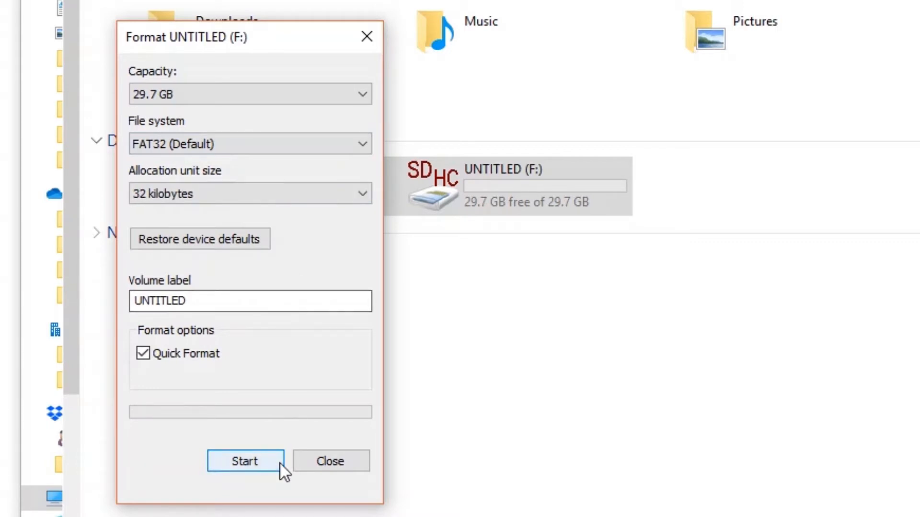
Run the FAT32 quick format on UNTITLED (F:), accepting the data-loss warning and completion notice.
click(244, 461)
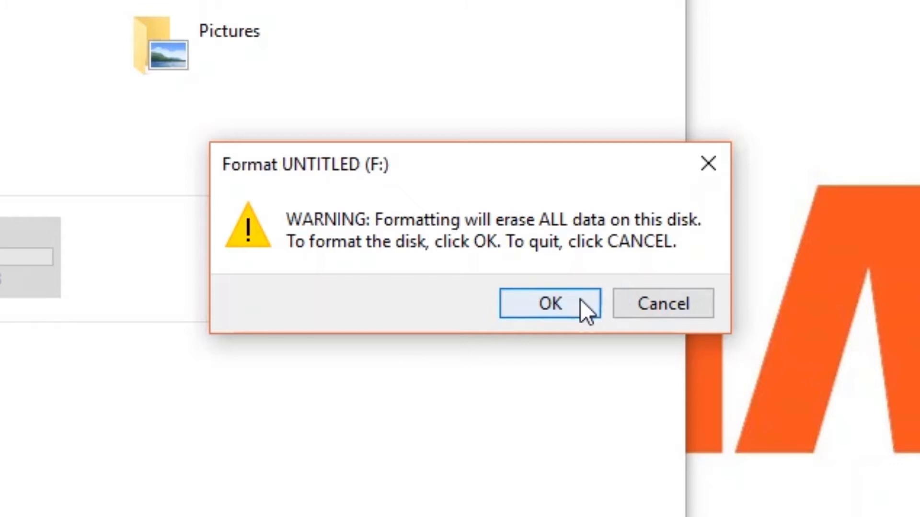
click(549, 304)
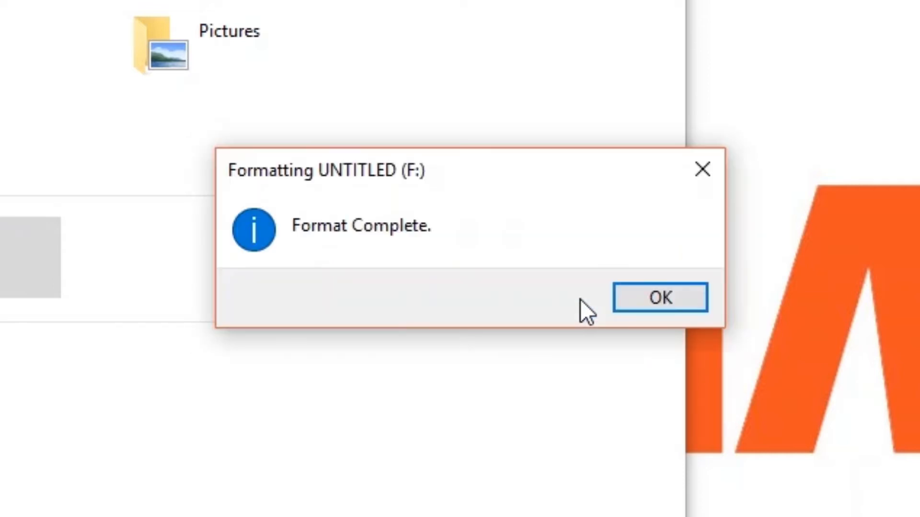
click(659, 298)
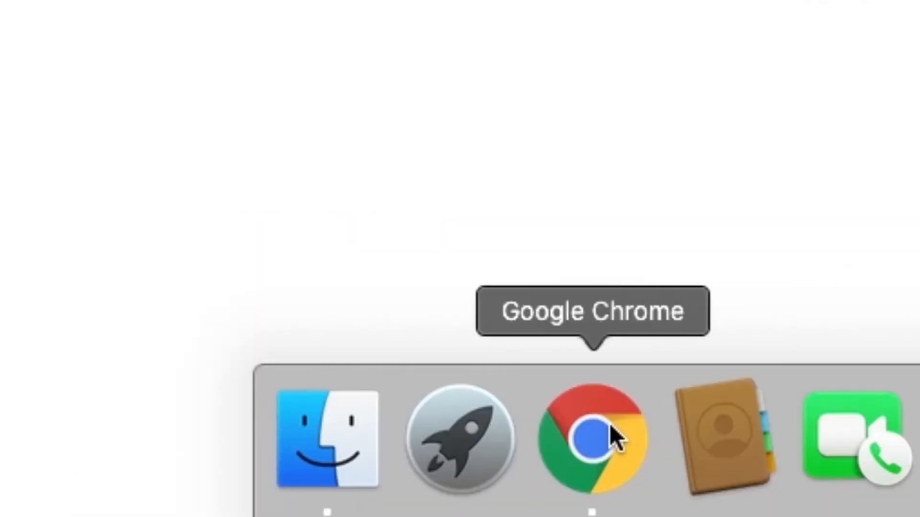
Search Macintosh HD in Finder for 'disk util' to find the Disk Utility app.
click(330, 437)
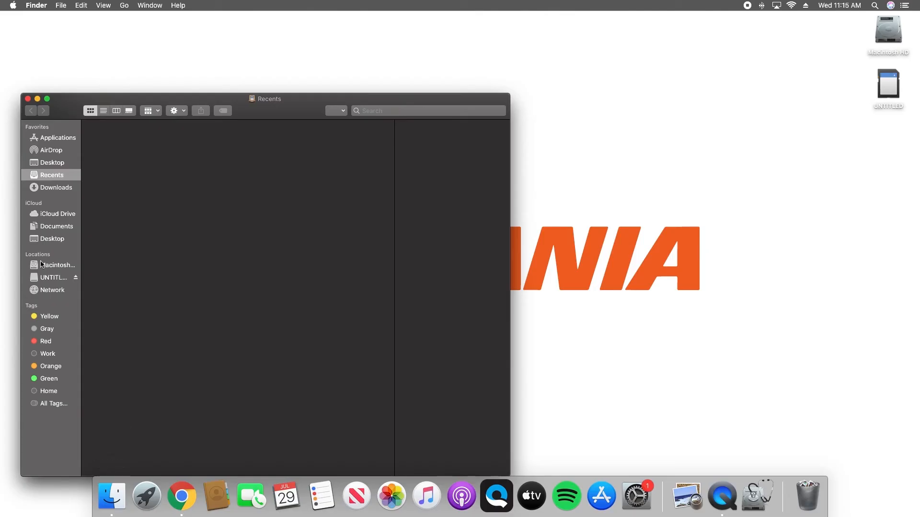
click(56, 265)
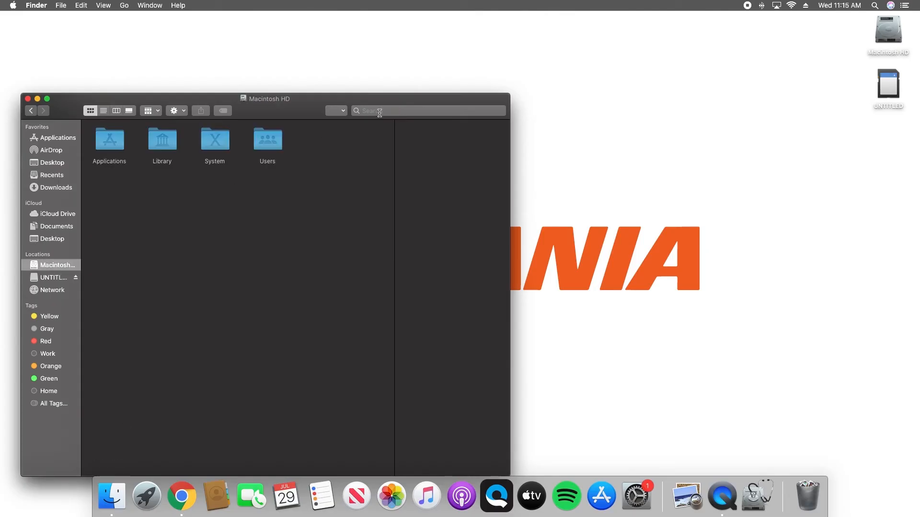
text(disk utility)
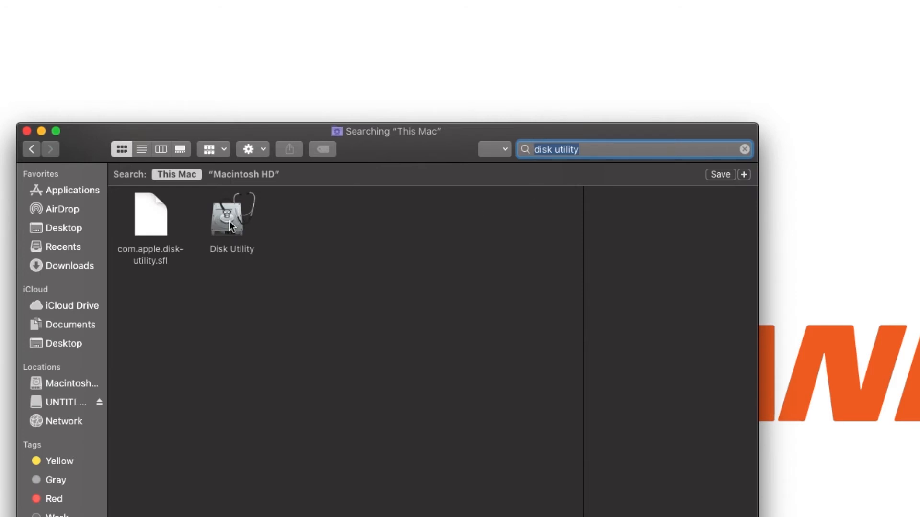
Launch Disk Utility and prepare to erase UNTITLED with MS-DOS (FAT) format.
double_click(231, 212)
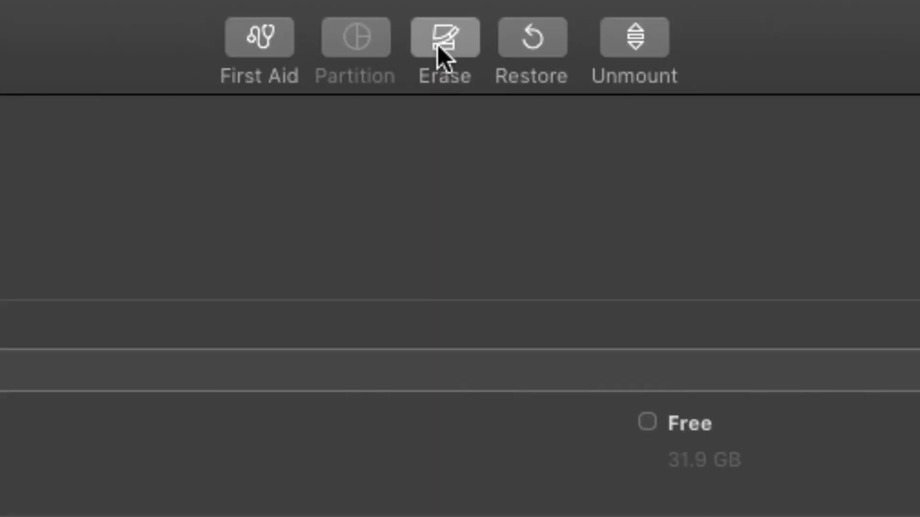
click(445, 36)
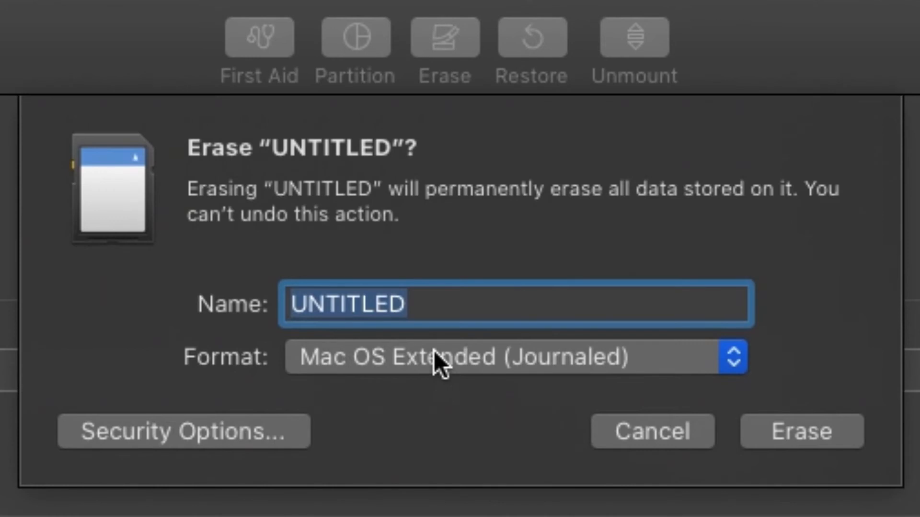
click(515, 356)
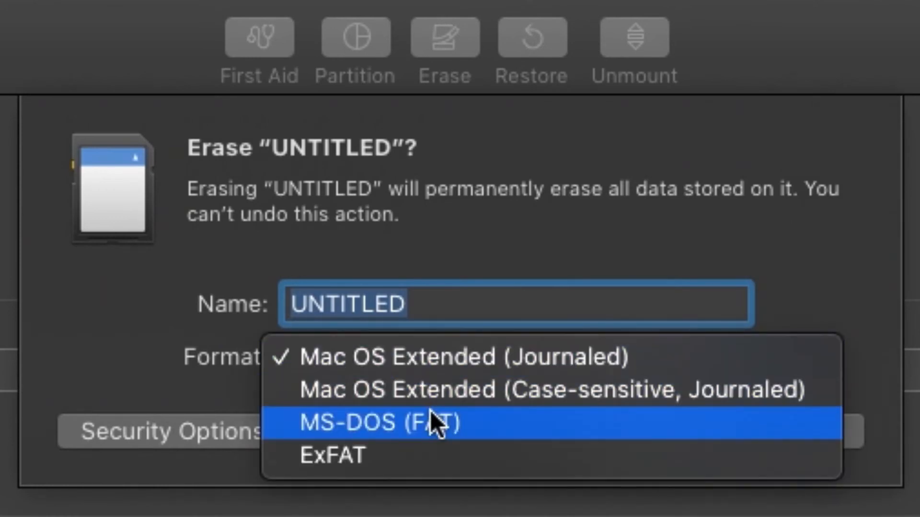
click(380, 422)
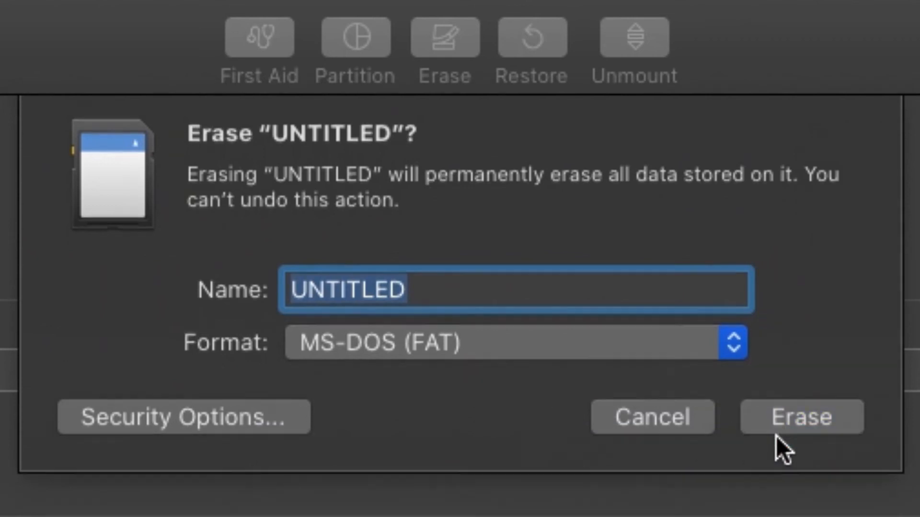
Erase UNTITLED into a 31.91 GB MS-DOS (FAT32) volume and close the completion notice.
click(801, 418)
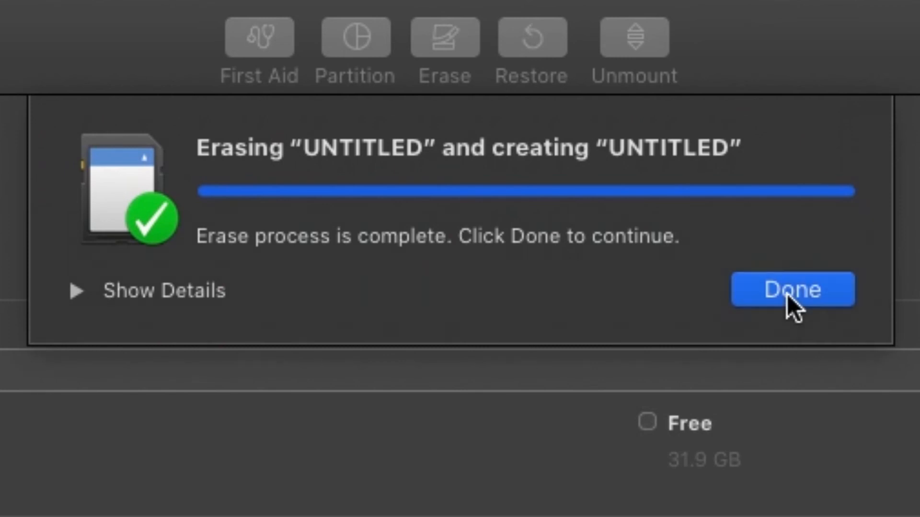
click(792, 289)
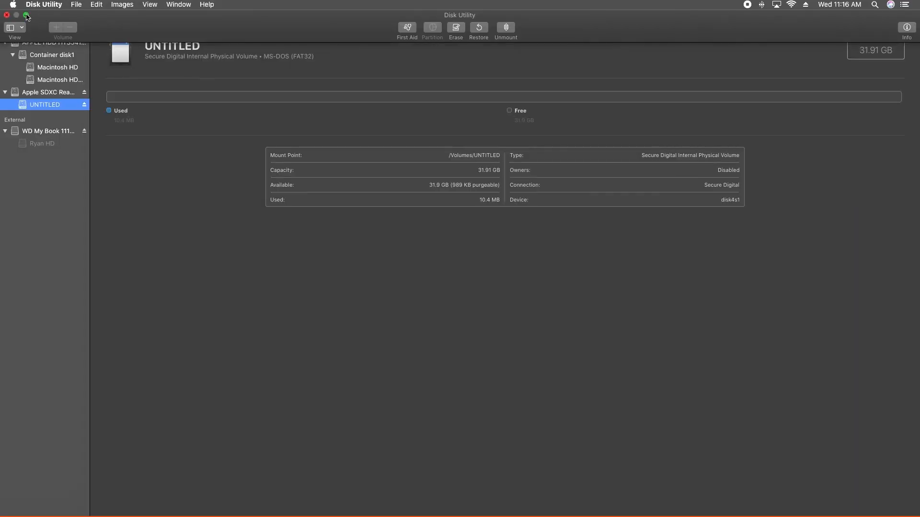